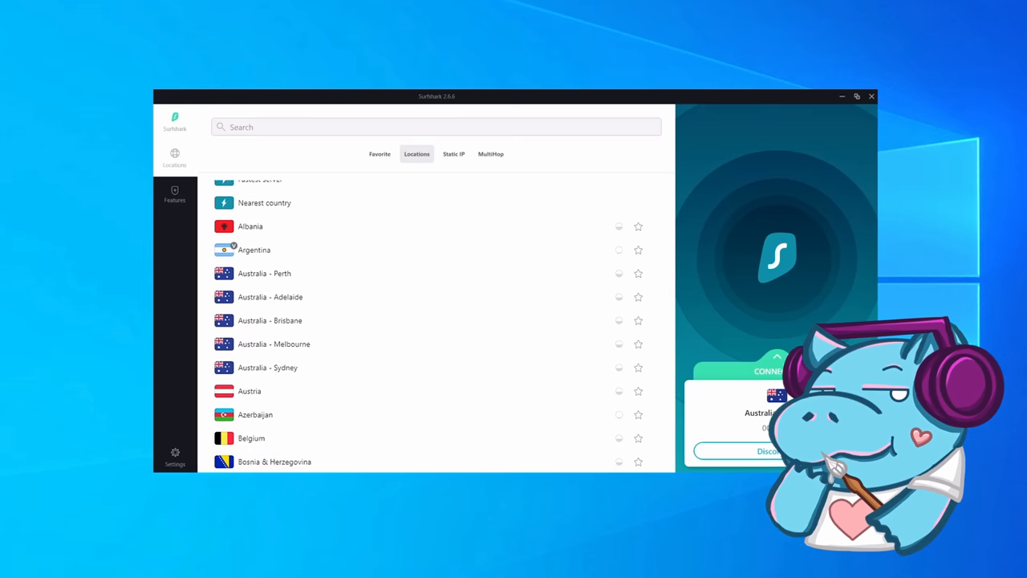
scroll("down", 3)
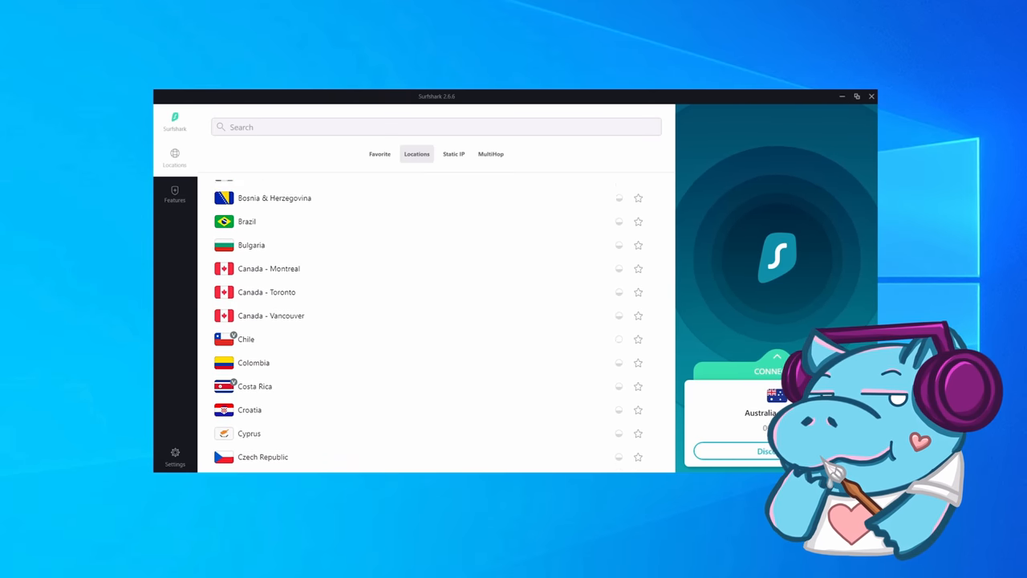
scroll("down", 3)
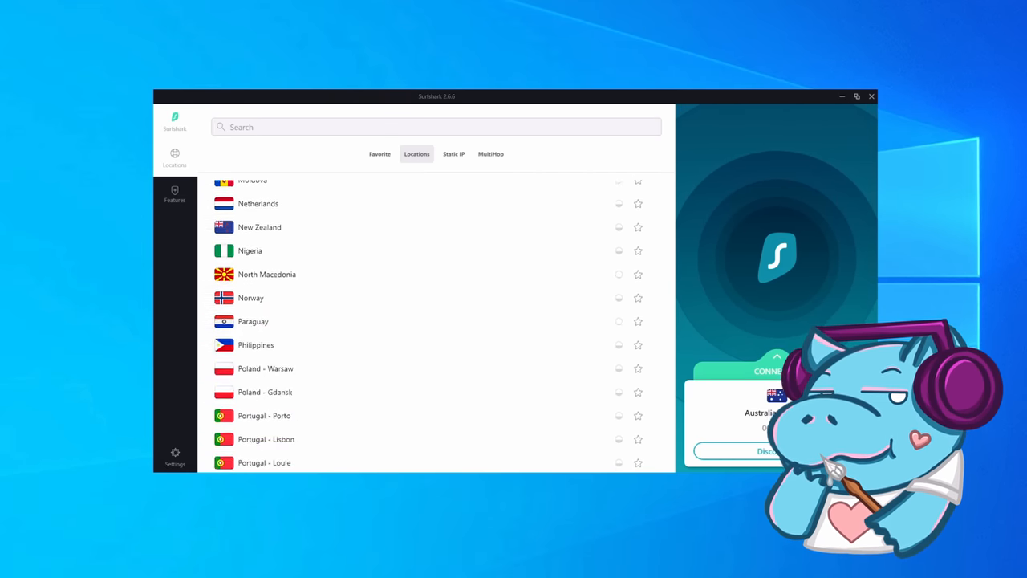